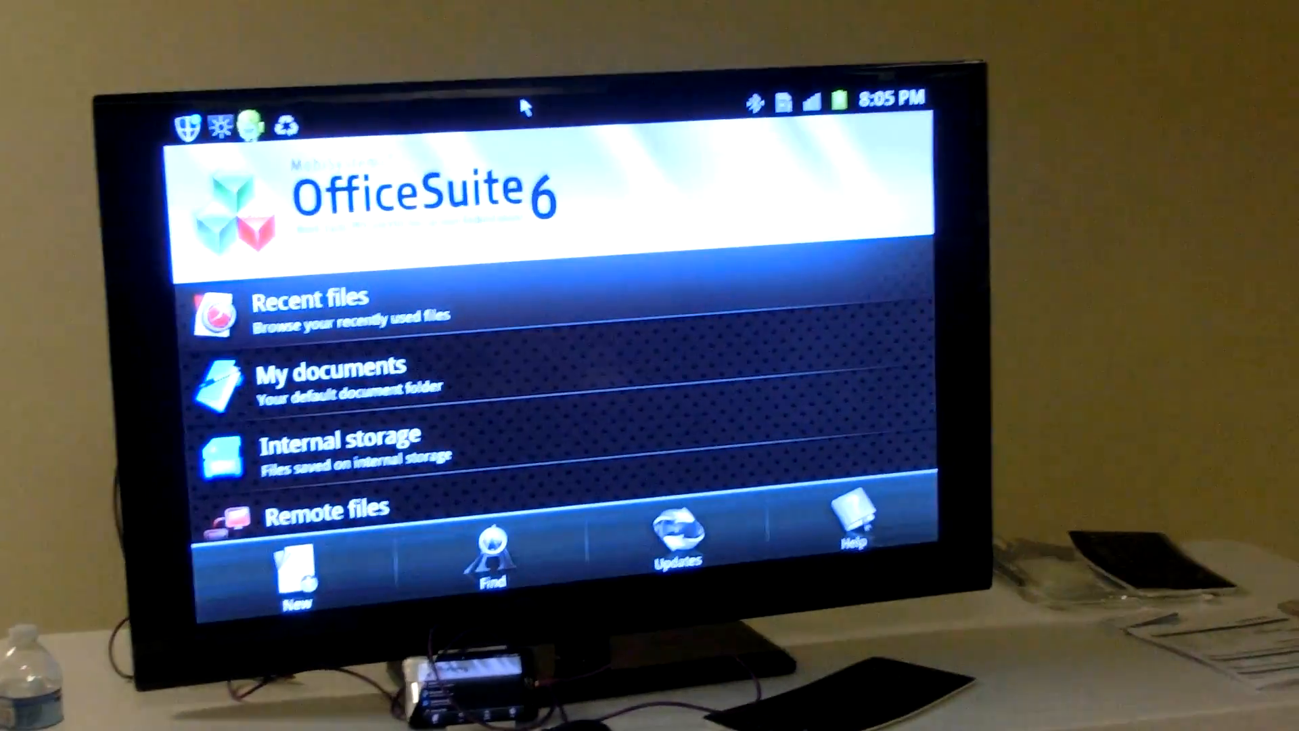
# Step: Show the Recent files list and bring the Travel expense report PDF, spreadsheet and text entries into view
pyautogui.click(308, 311)
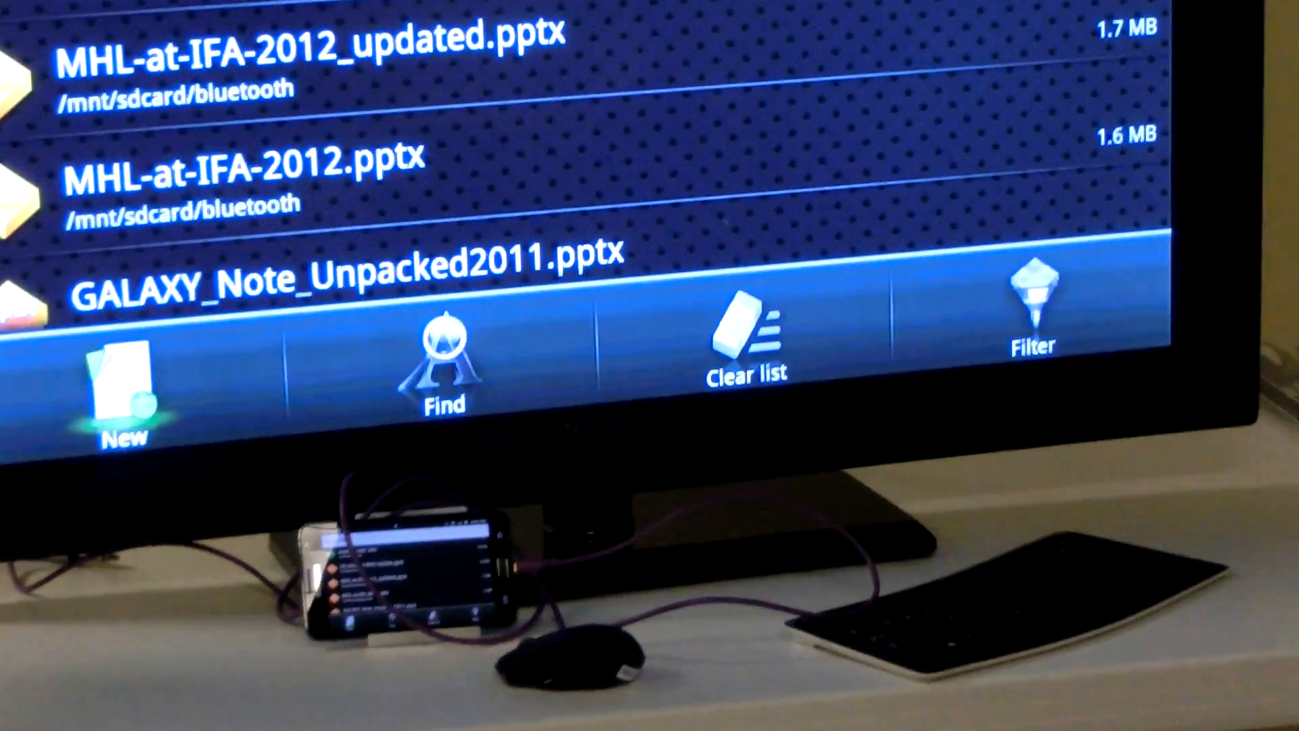
pyautogui.scroll(-3)
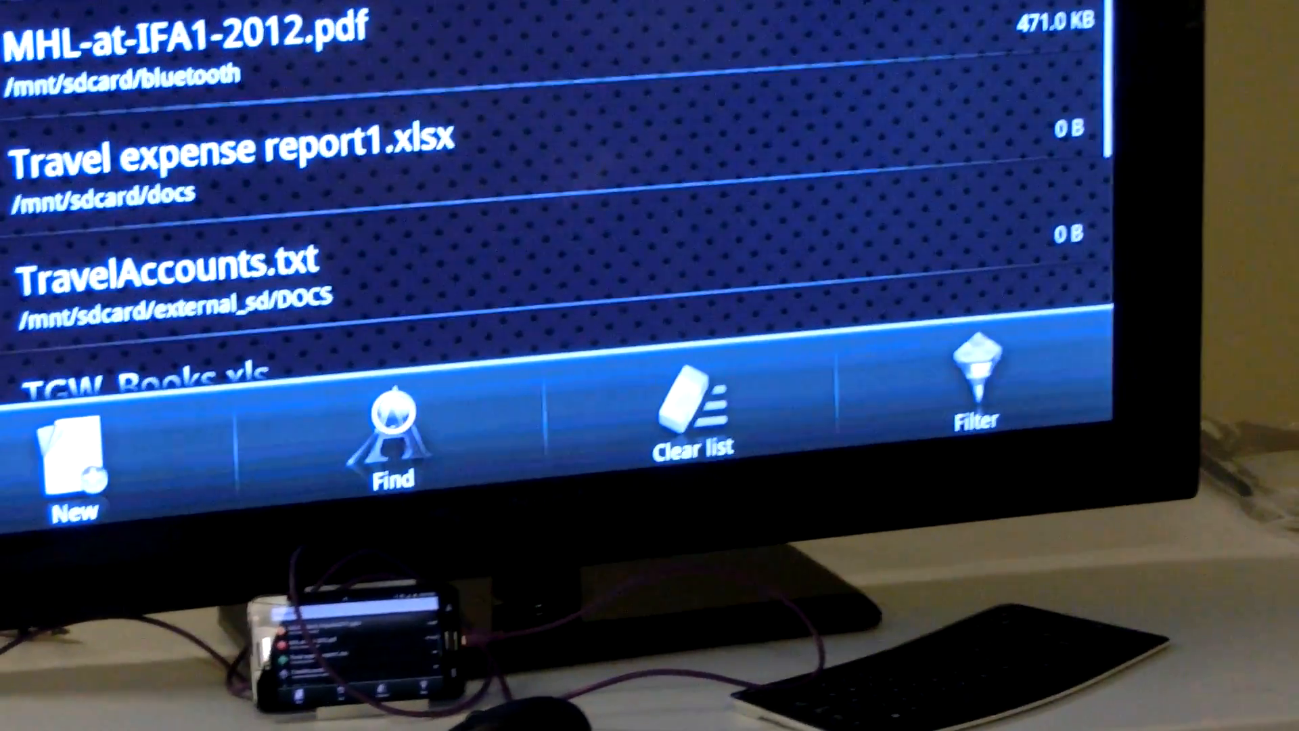